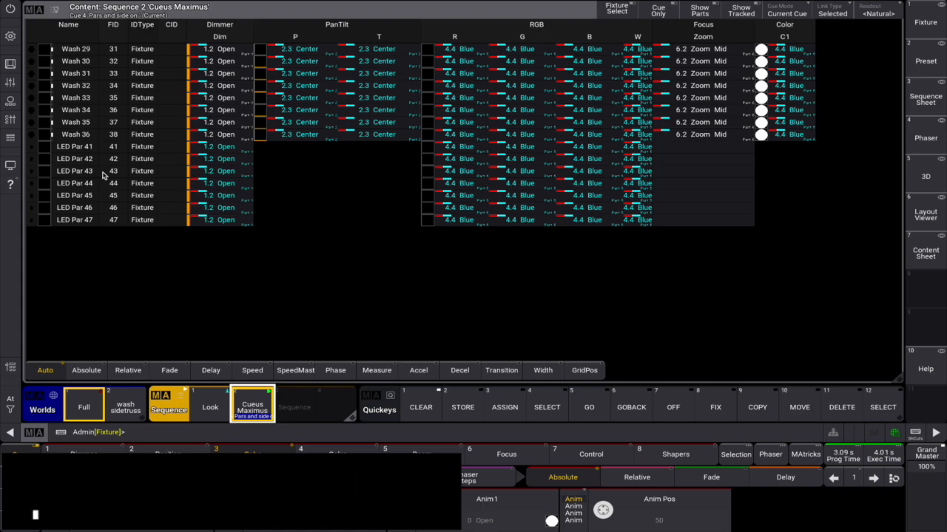
# - Limit the sheet to the Wash Sidetruss world, then return to the full world
pyautogui.click(252, 454)
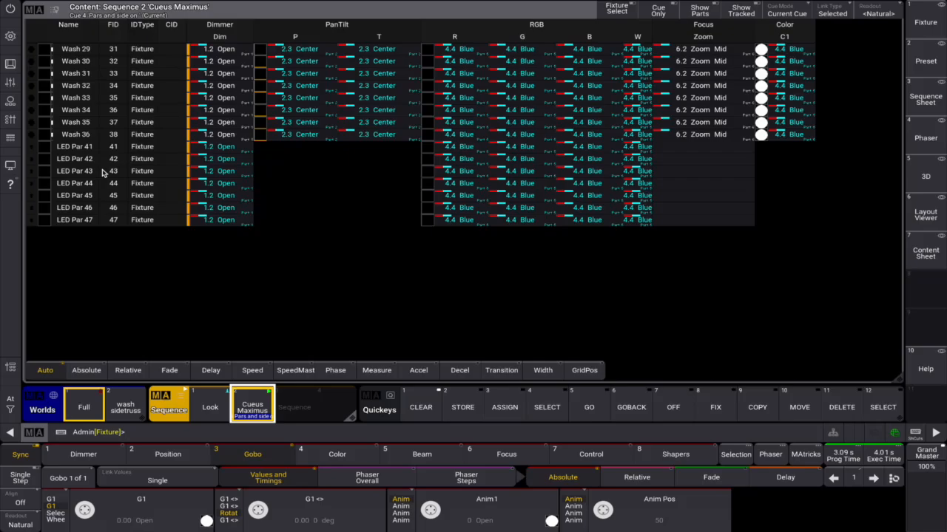
pyautogui.moveTo(84, 40)
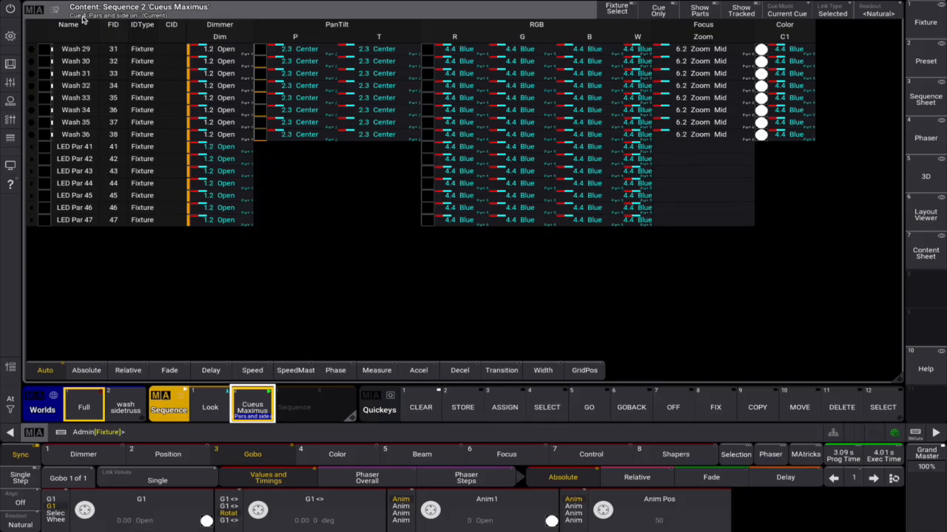
pyautogui.click(125, 404)
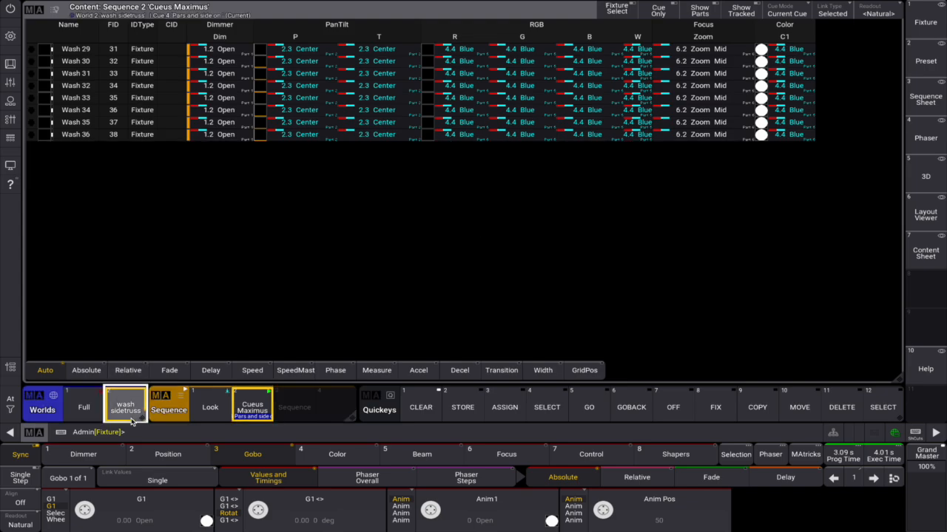
pyautogui.moveTo(109, 316)
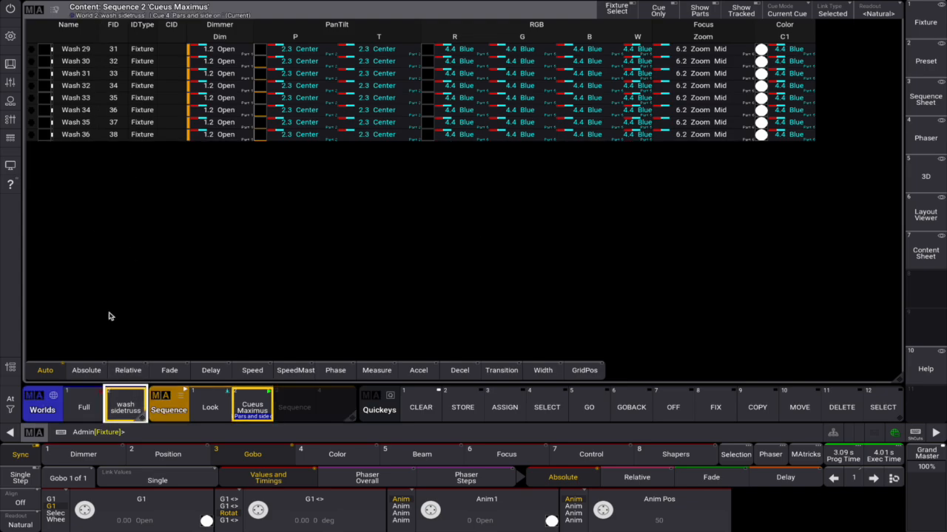
pyautogui.click(84, 407)
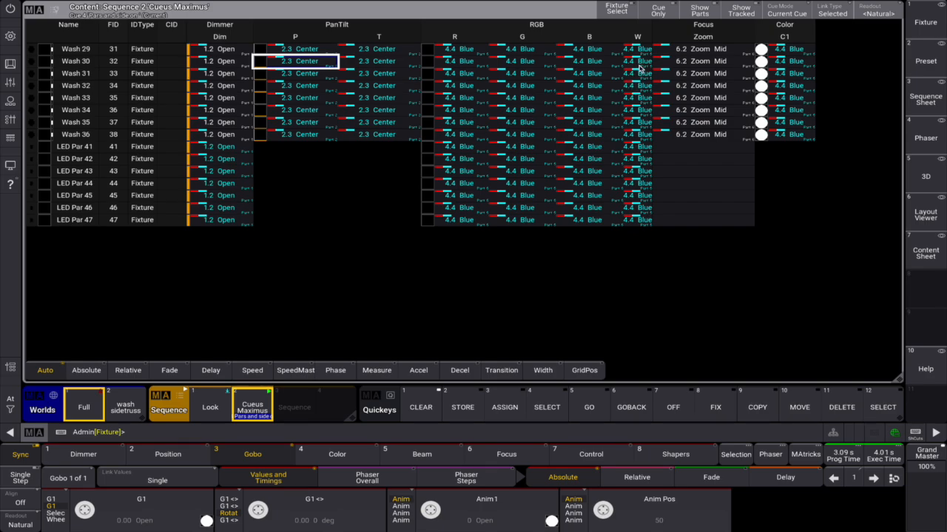
pyautogui.moveTo(644, 65)
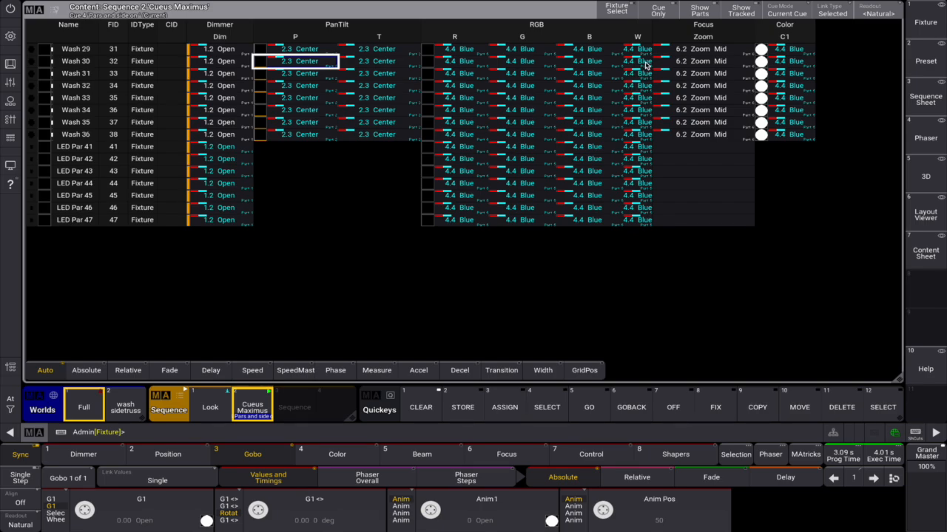
pyautogui.moveTo(662, 51)
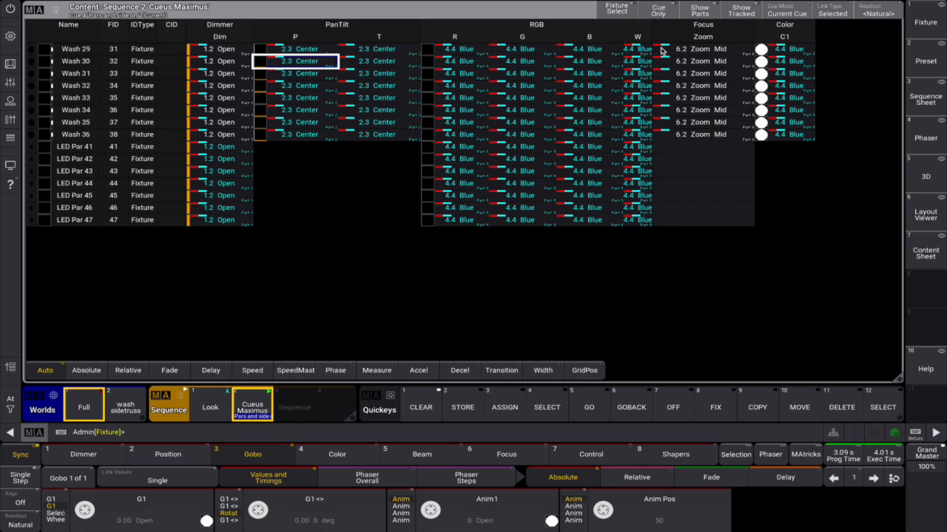
pyautogui.moveTo(669, 34)
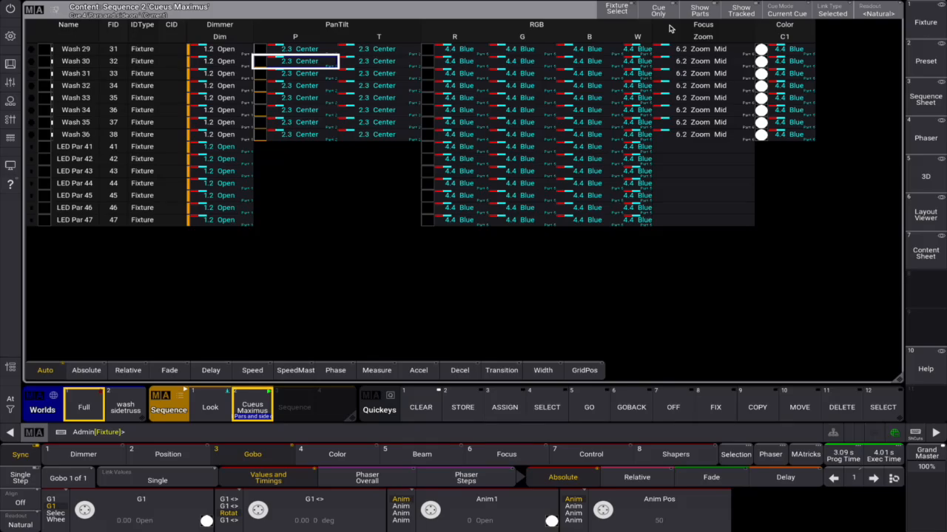
# - Group Cue 4's values into cue parts Open, Center and Blue and scroll through them
pyautogui.click(657, 10)
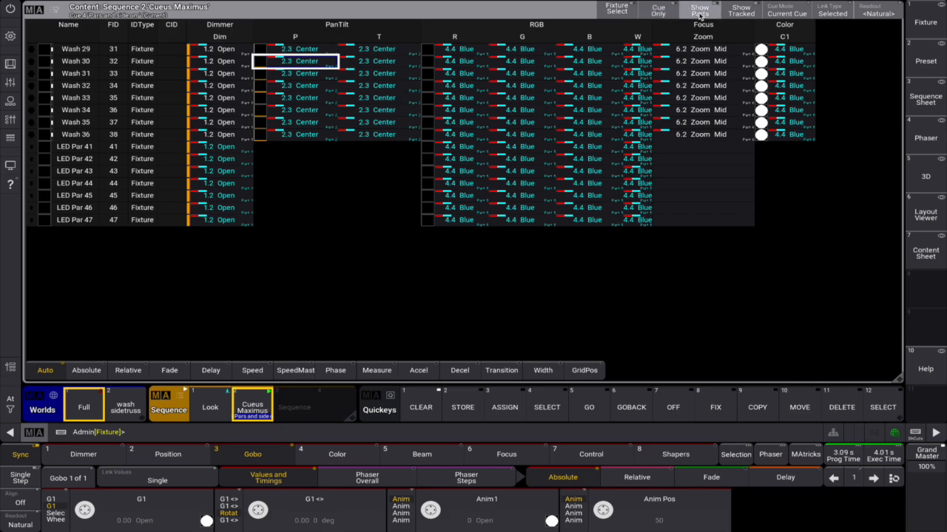
pyautogui.click(699, 9)
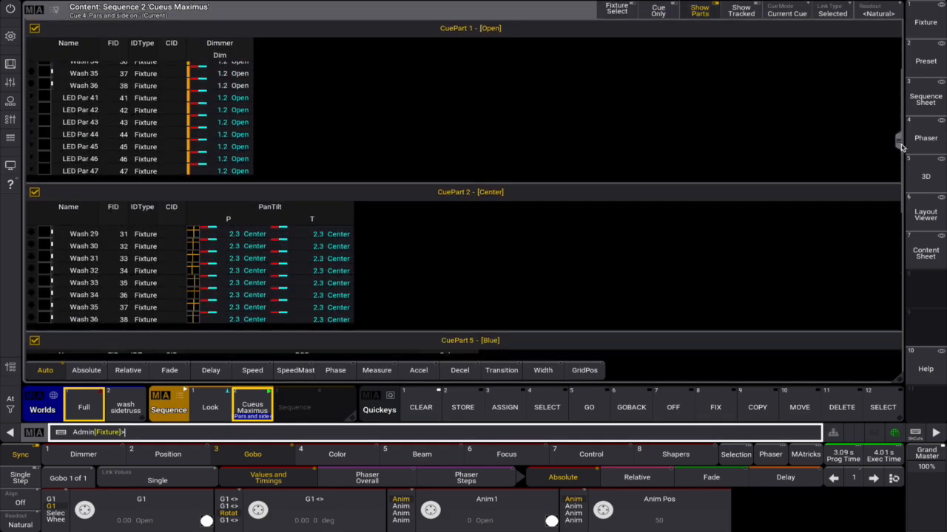
pyautogui.scroll(-3)
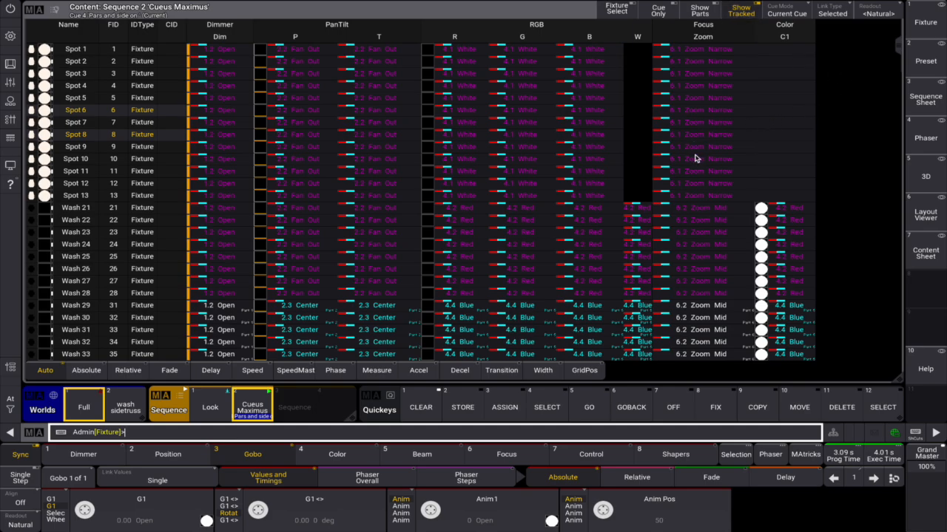
# - Scroll through Cue 4's own values with part groups and tracked values hidden
pyautogui.scroll(-3)
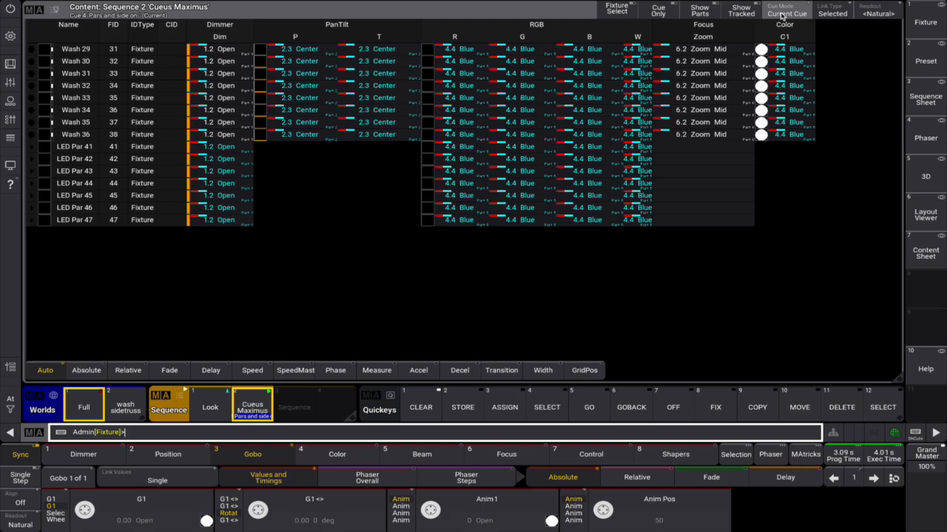
# - Set Cue Mode to Previous Cue to display Cue 3 Led Tiles On
pyautogui.click(786, 9)
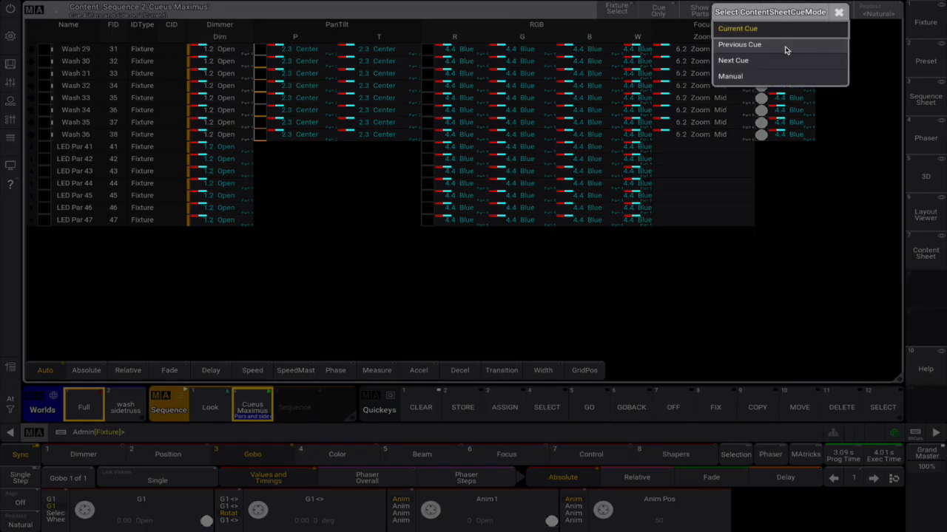
pyautogui.click(738, 45)
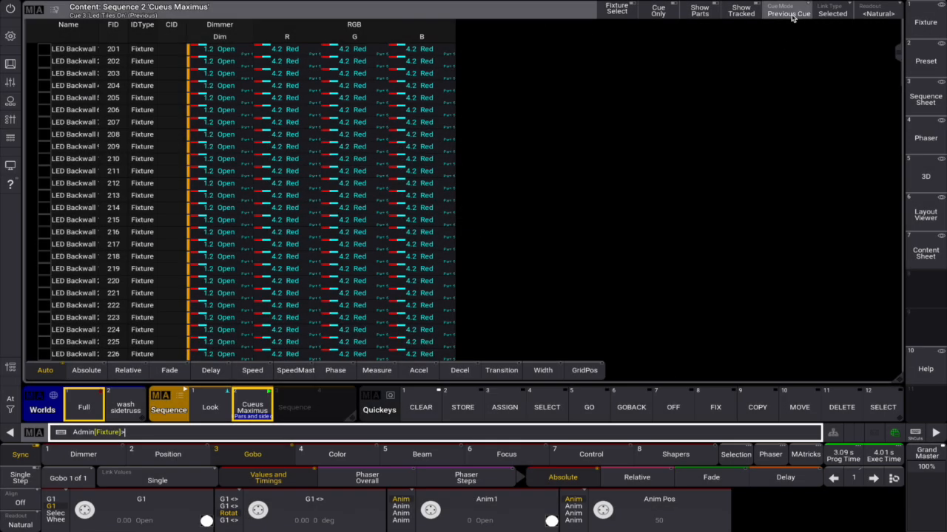
pyautogui.click(786, 10)
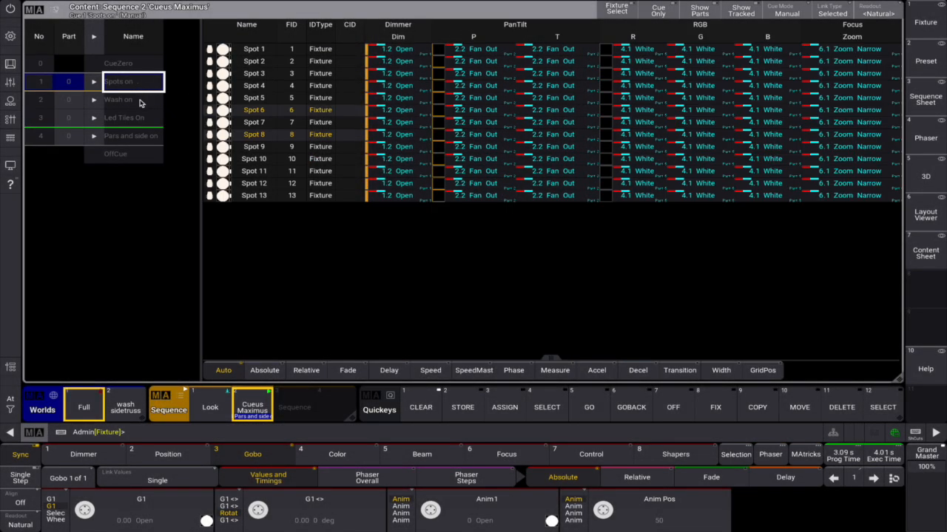
# - Pick a cue manually, set Link Type to LastGo, and Go Cueus Maximus to cue 1 Spots on
pyautogui.click(131, 135)
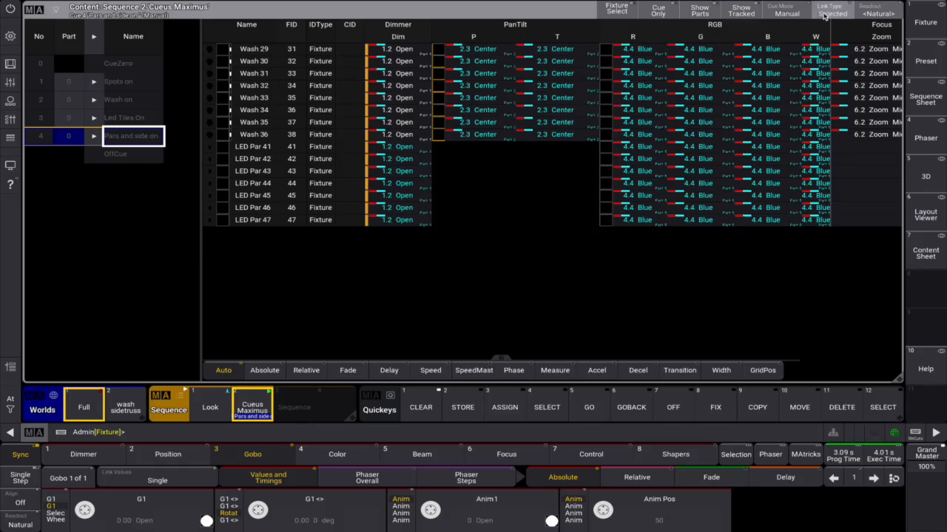
pyautogui.click(831, 9)
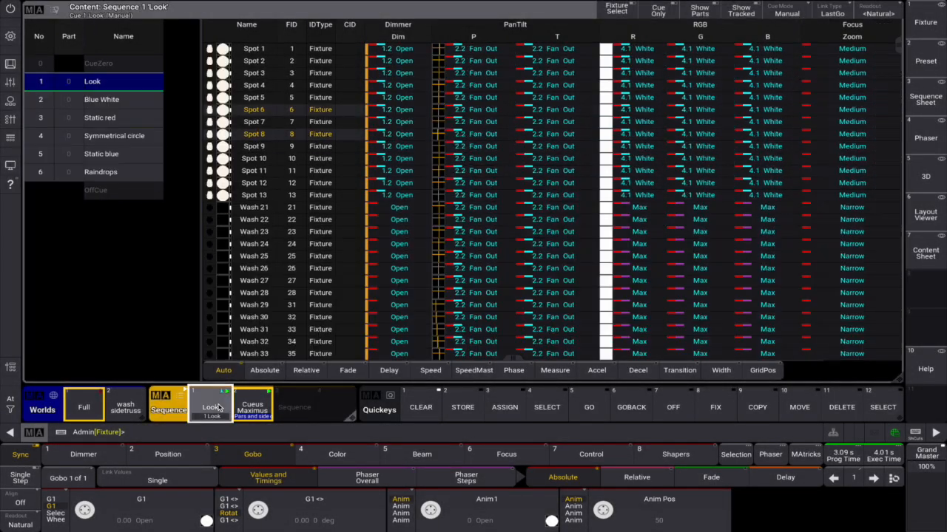
pyautogui.click(252, 405)
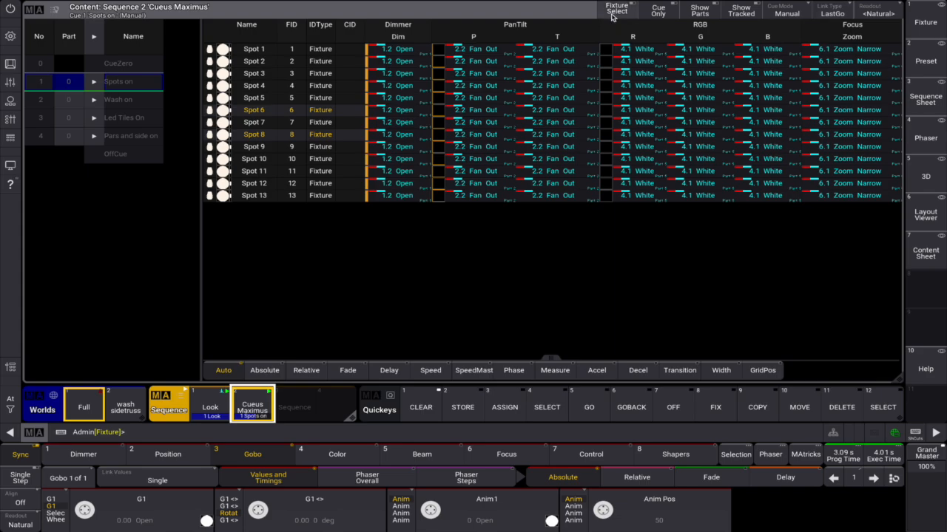
# - Enable Fixture Select and add Spots 2, 4 and 10 from the sheet rows
pyautogui.click(253, 159)
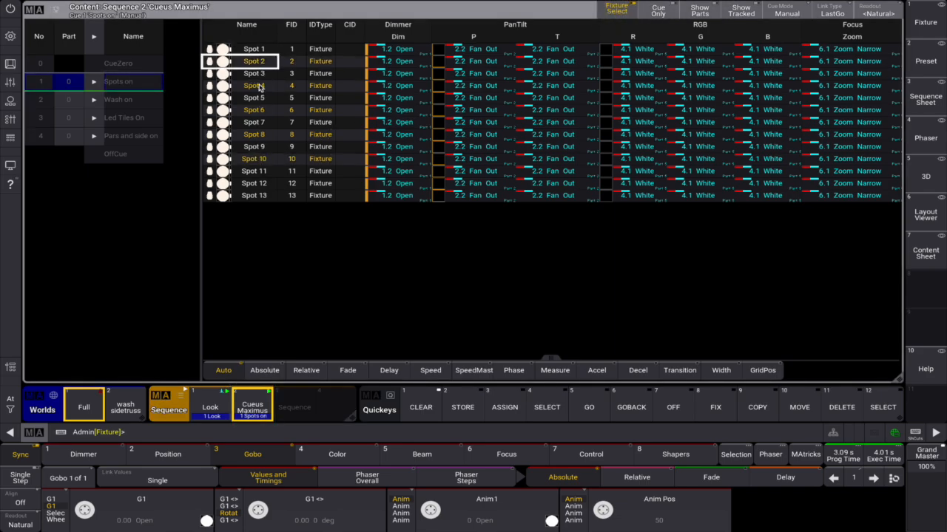
pyautogui.click(420, 407)
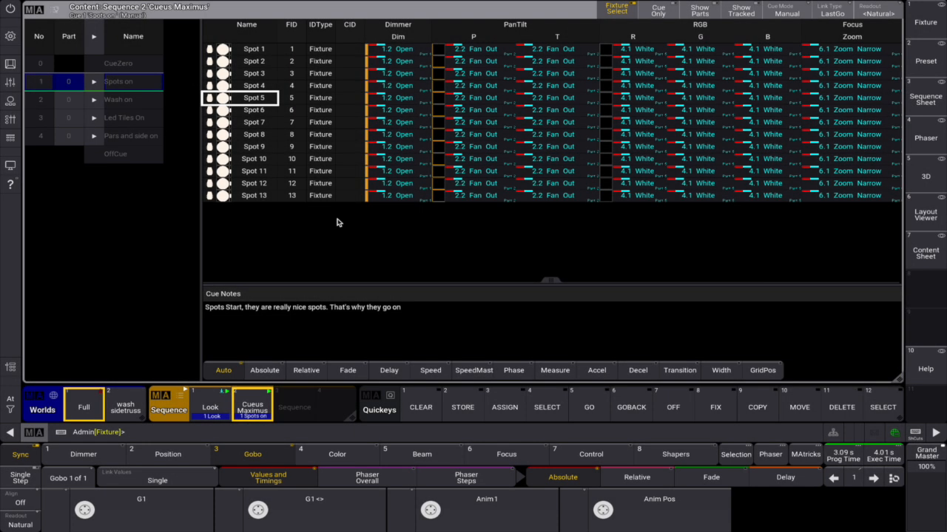
# - View the notes of Cue 2 Wash on, Cue 3 Led Tiles On and Cue 4 Pars and side on
pyautogui.click(118, 100)
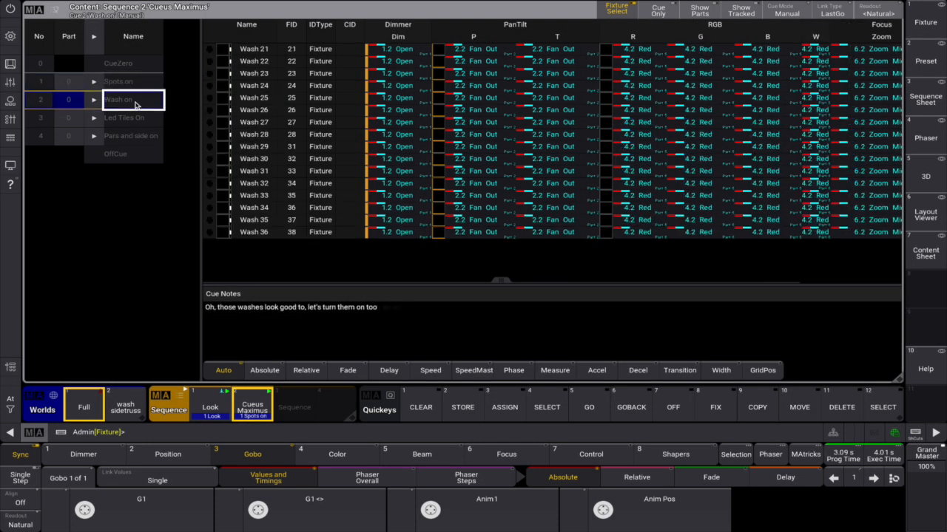
pyautogui.click(124, 117)
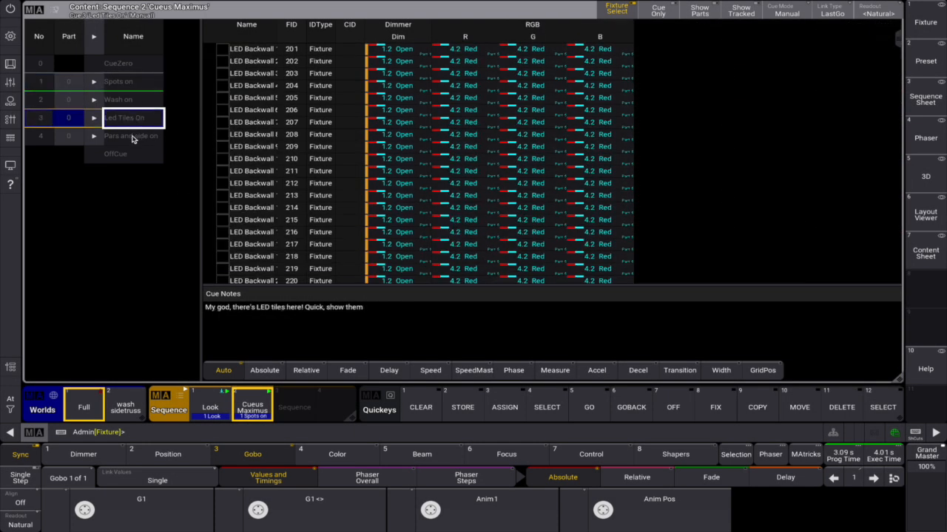
pyautogui.click(133, 136)
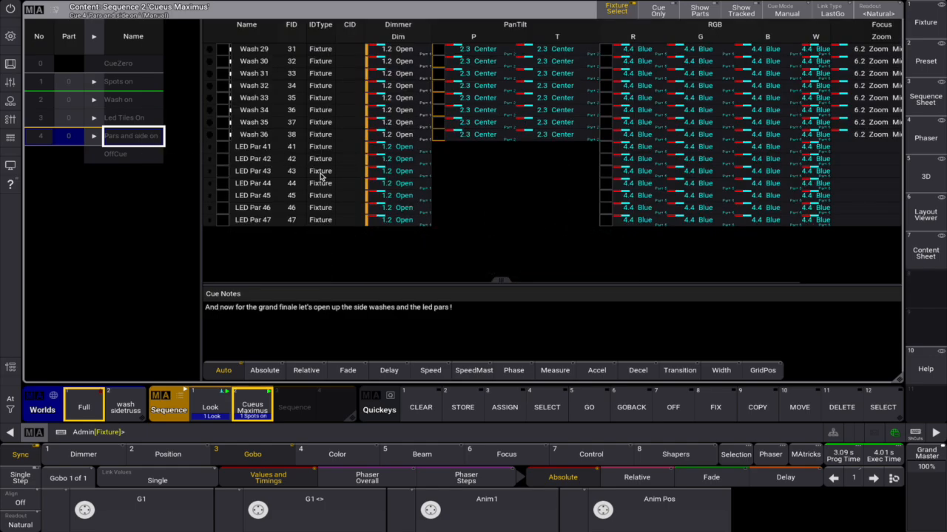
pyautogui.moveTo(322, 181)
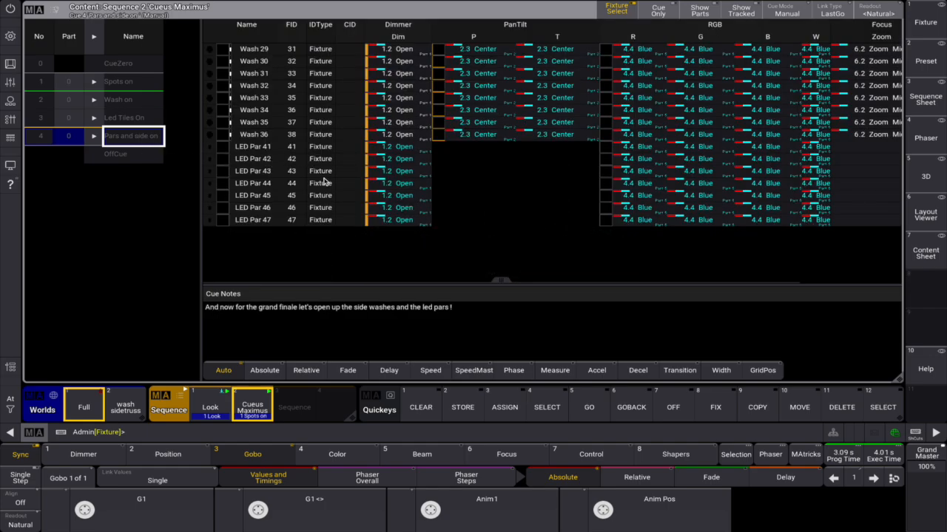